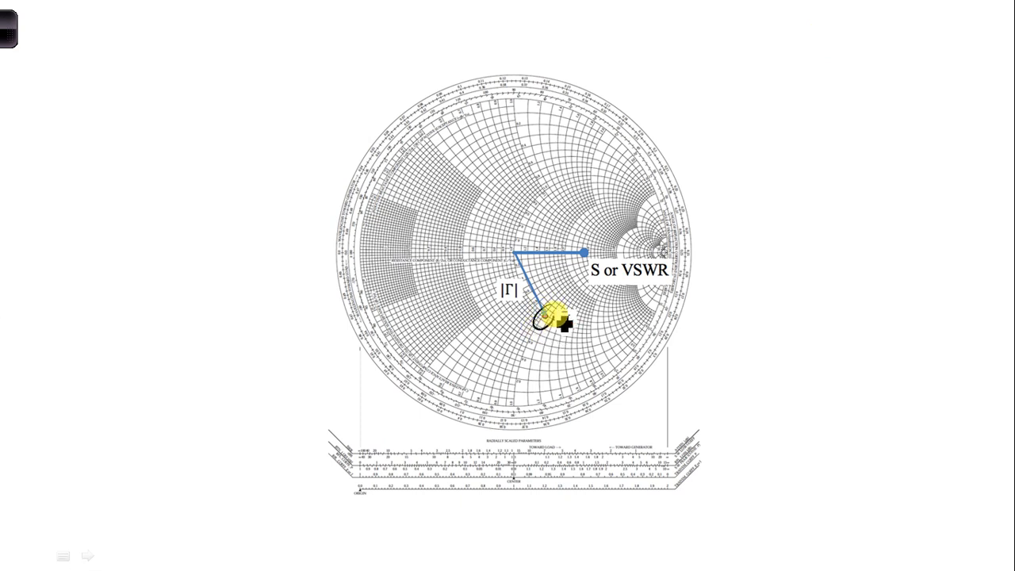
Draw the |Γ| radius from the chart centre to the circled z_L point.
{"action": "left_click_drag", "start_coordinate": [555, 316], "coordinate": [514, 254]}
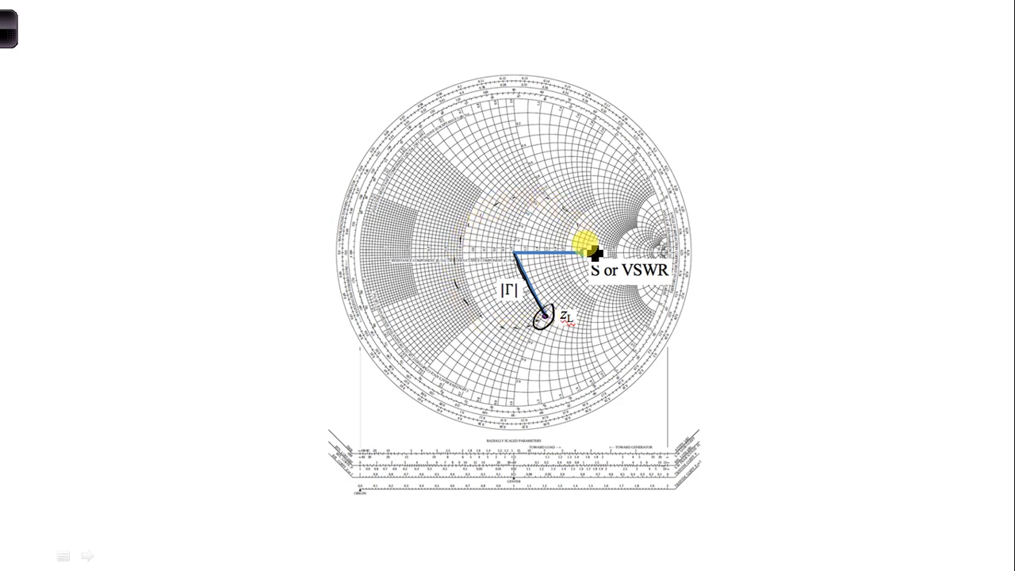
Mark the chart centre and ink the horizontal radius out to the S/VSWR point.
{"action": "left_click_drag", "start_coordinate": [584, 241], "coordinate": [488, 254]}
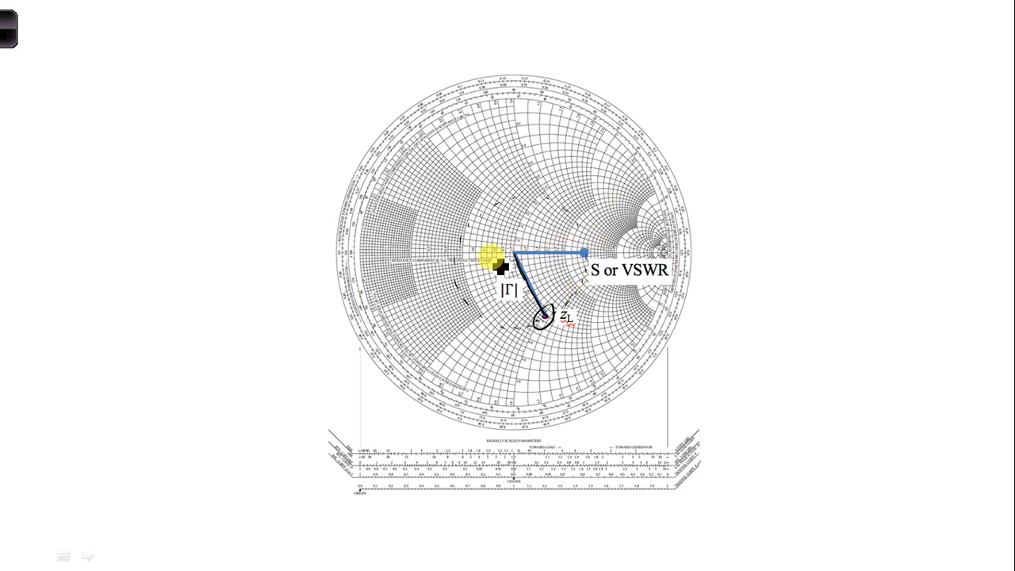
{"action": "left_click_drag", "start_coordinate": [489, 255], "coordinate": [586, 253]}
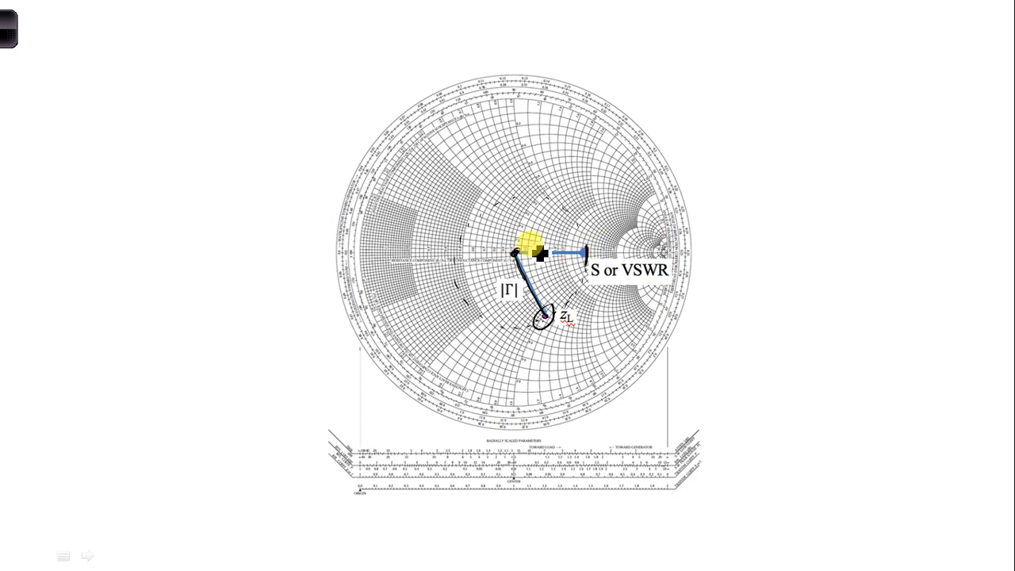
{"action": "left_click_drag", "start_coordinate": [527, 246], "coordinate": [579, 254]}
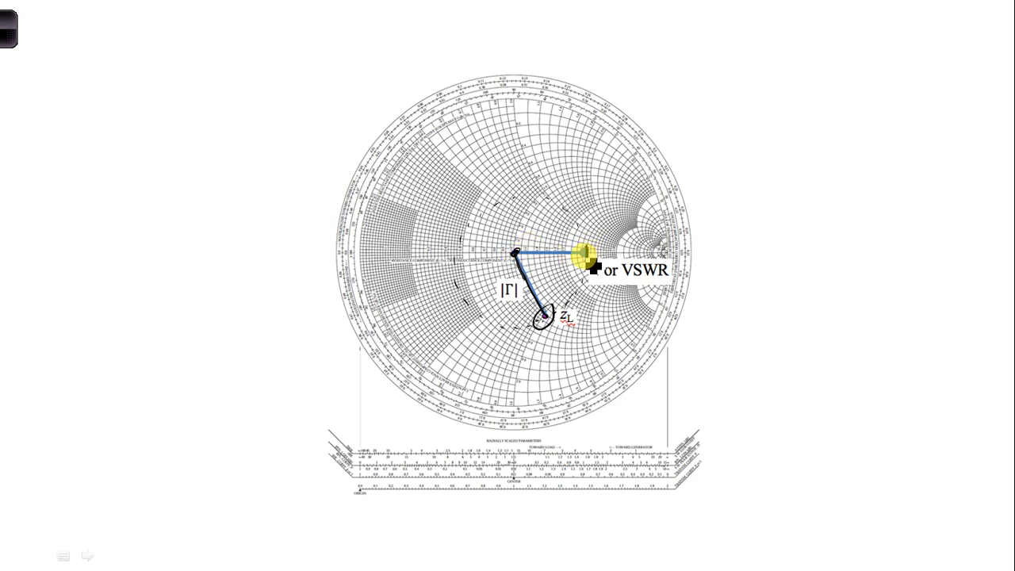